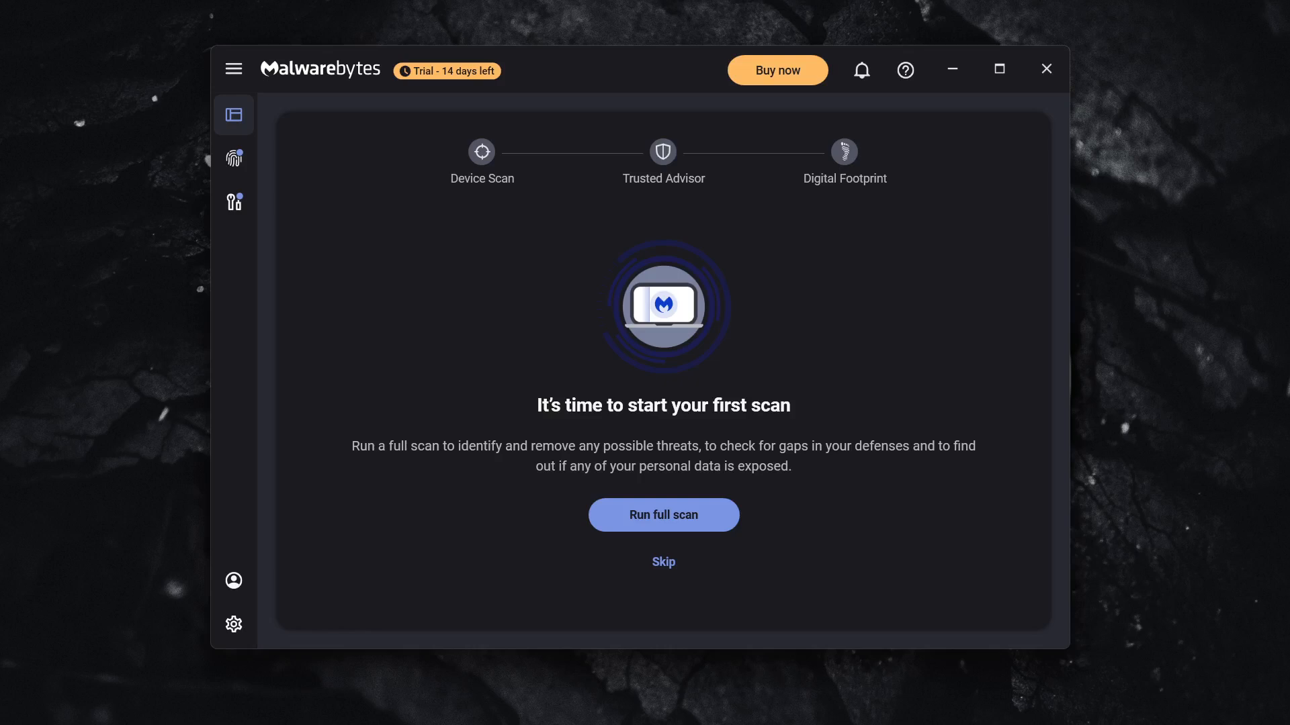
pyautogui.moveTo(950, 342)
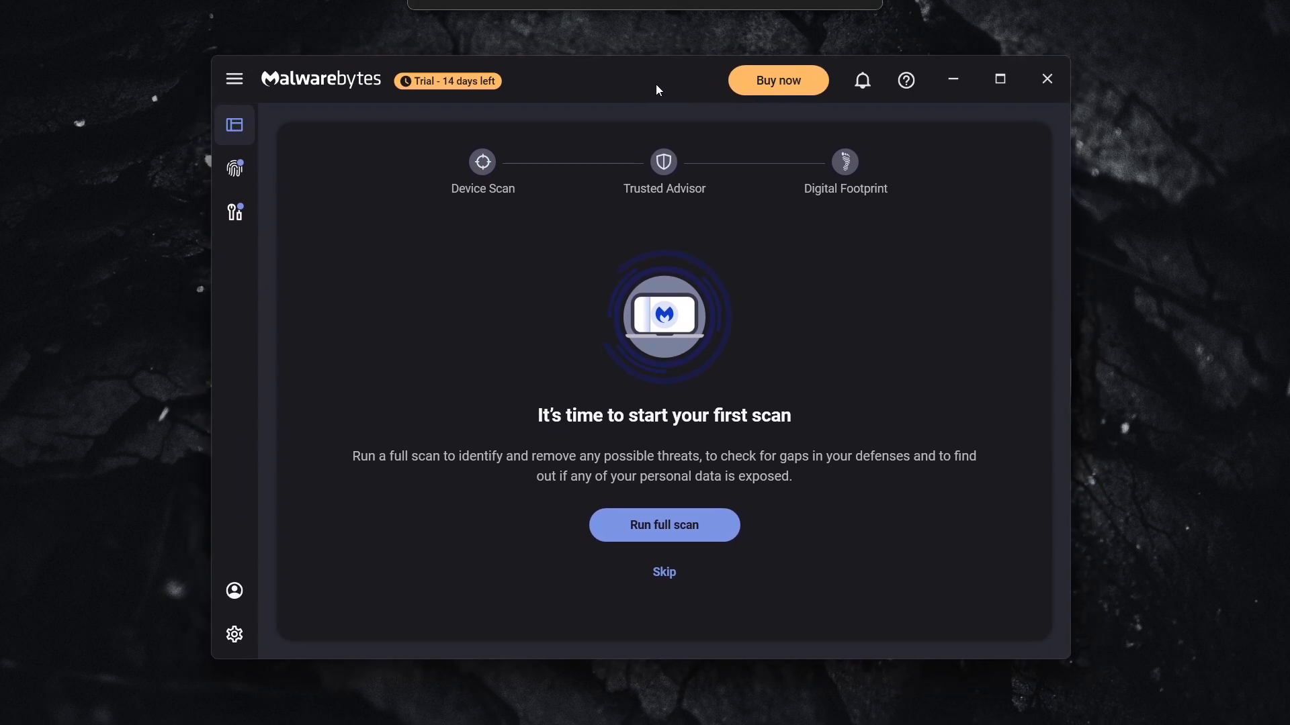
pyautogui.moveTo(667, 240)
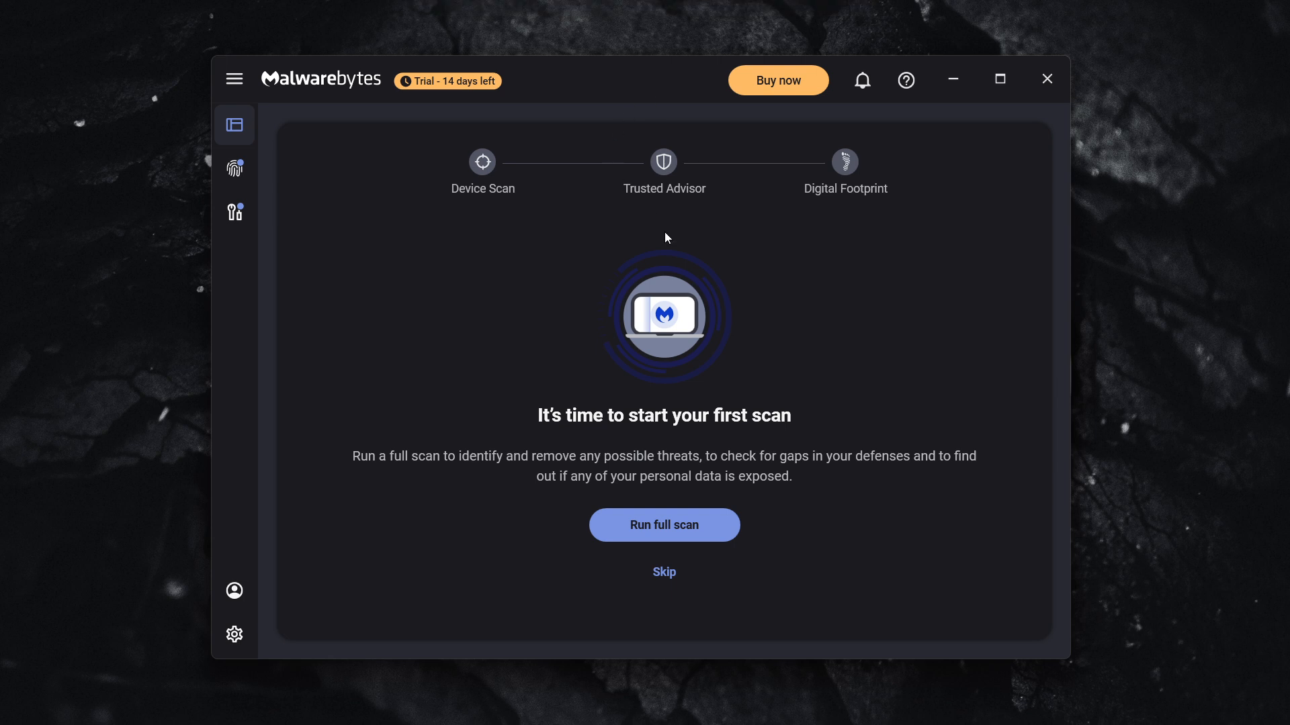
pyautogui.moveTo(215, 524)
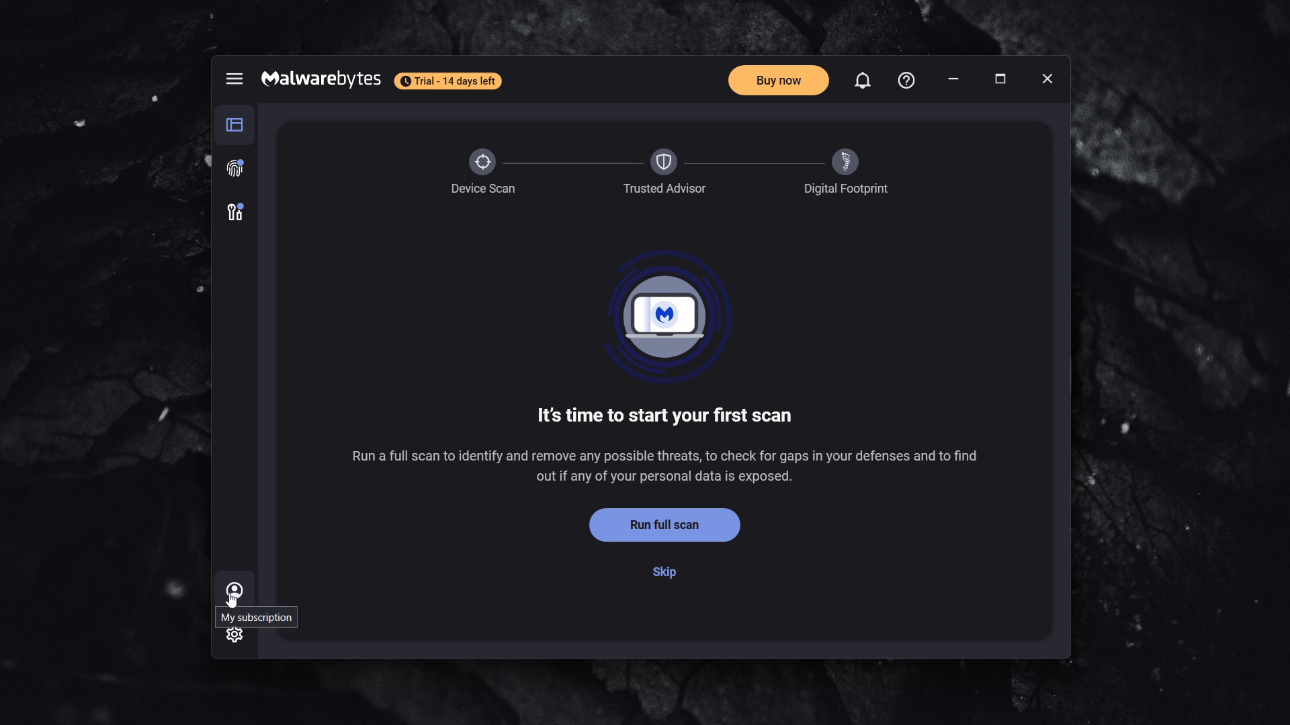
# - From My subscription, start activation with a license key or MB code, ready to enter the key
pyautogui.click(234, 591)
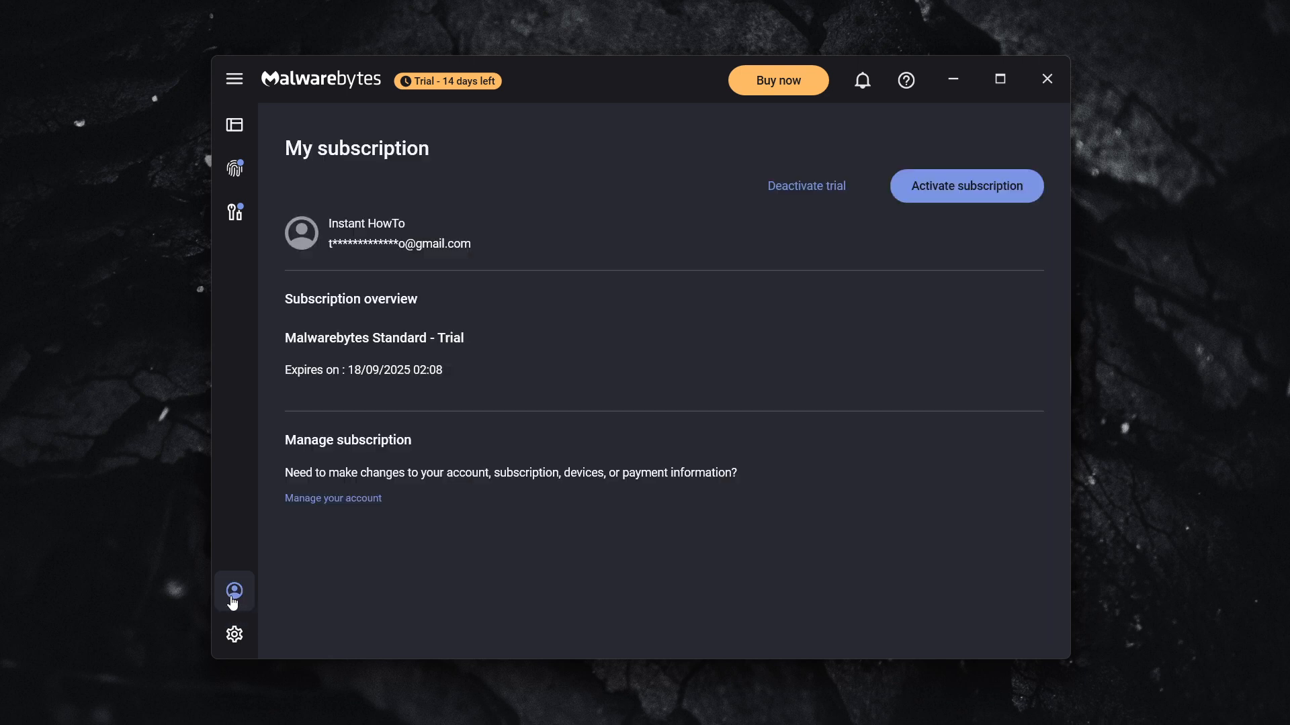
pyautogui.moveTo(975, 197)
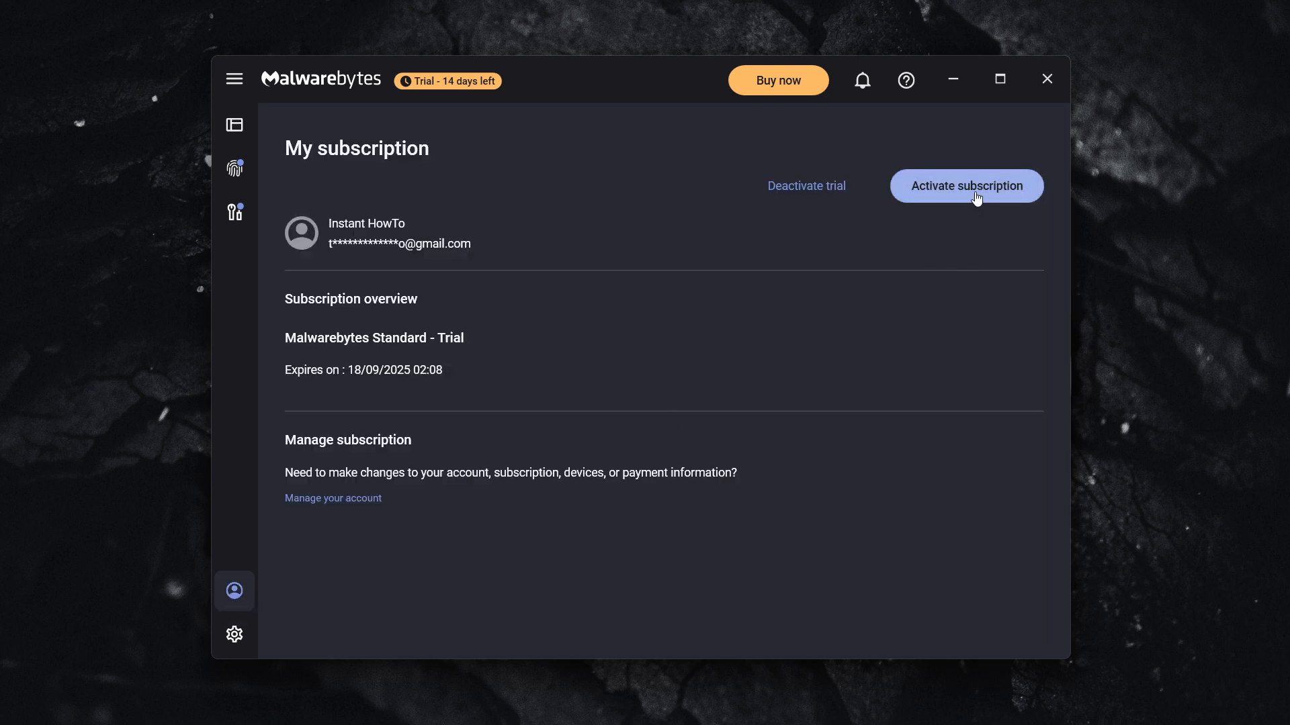
pyautogui.click(966, 186)
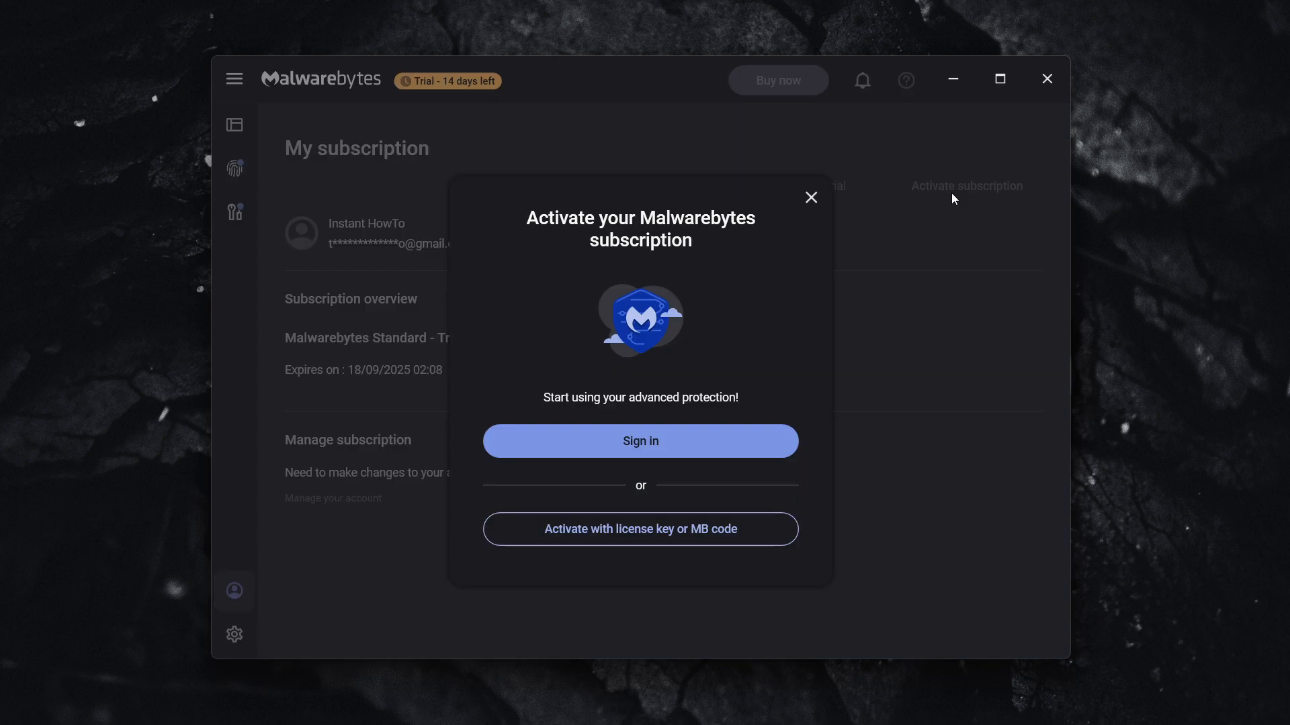
pyautogui.moveTo(748, 305)
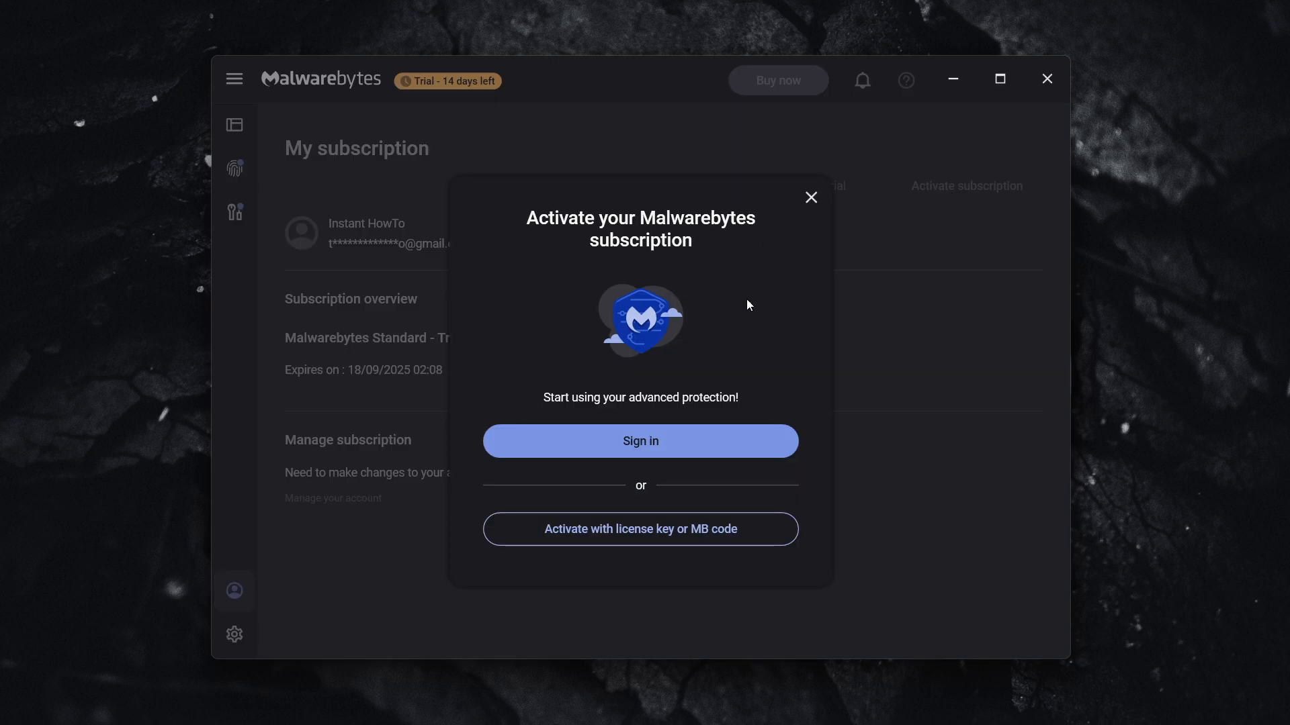
pyautogui.moveTo(646, 540)
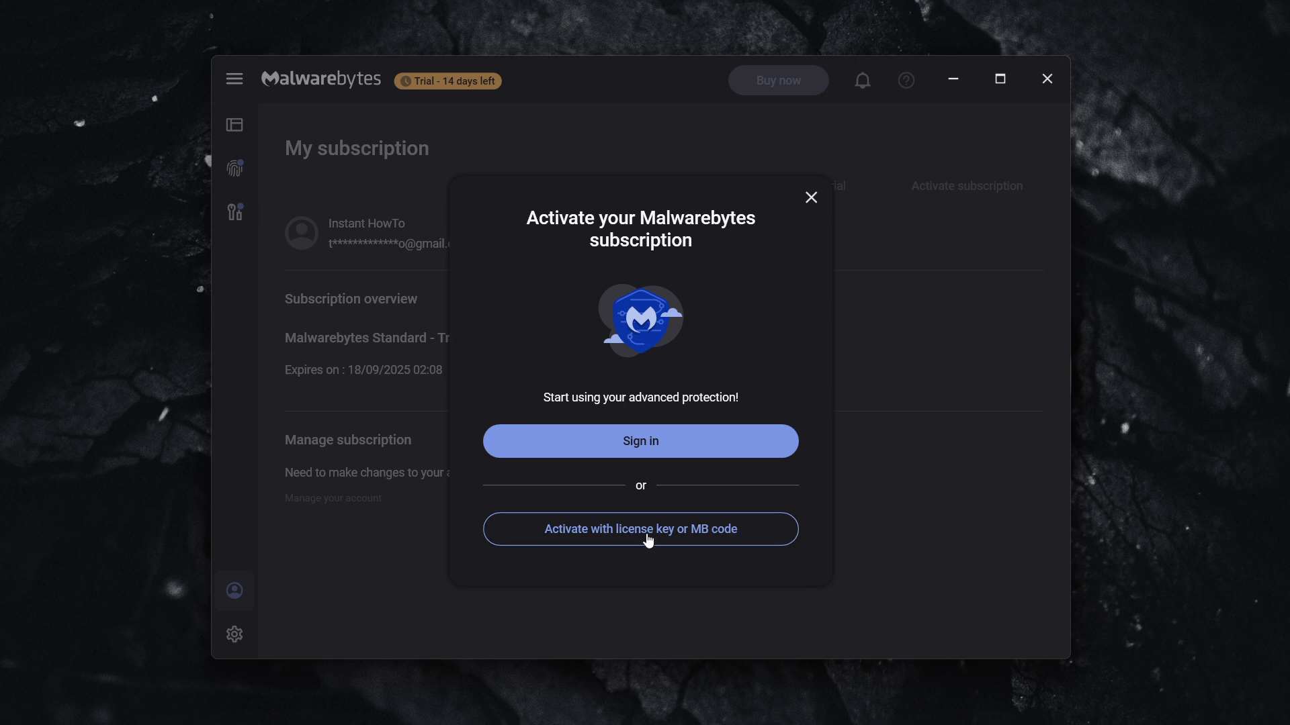
pyautogui.click(640, 529)
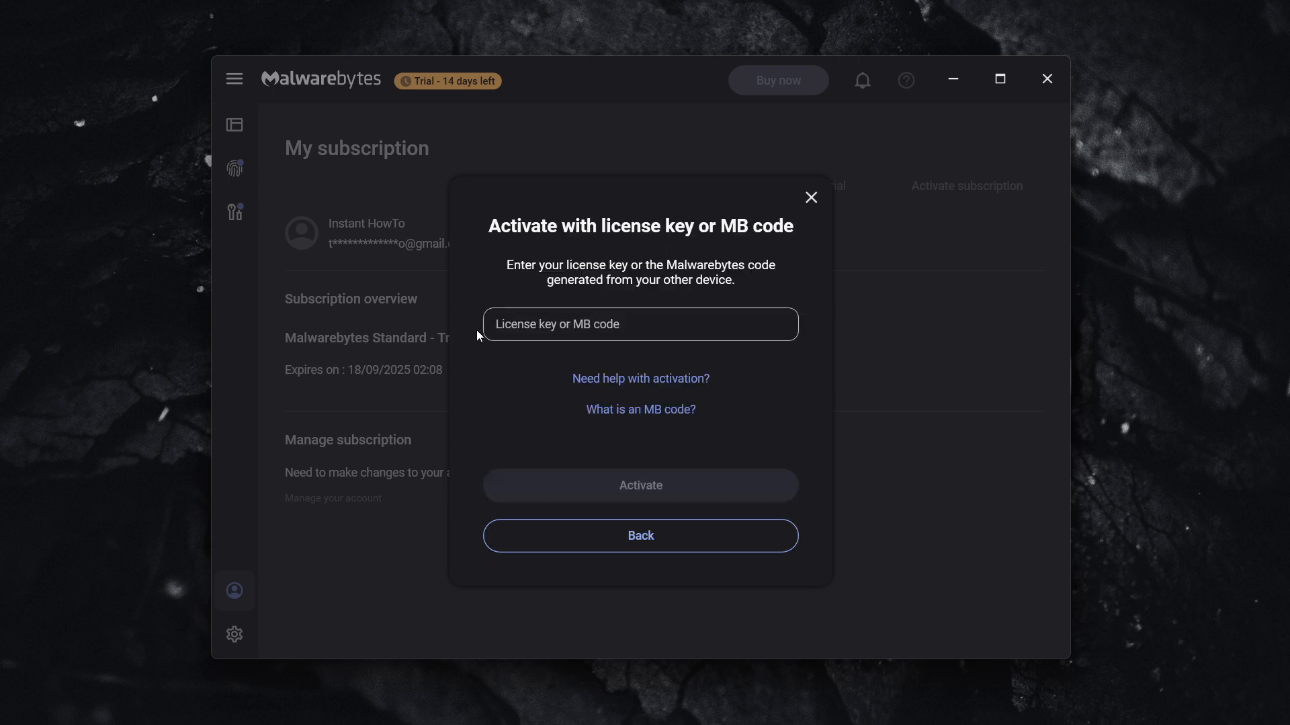
pyautogui.click(640, 324)
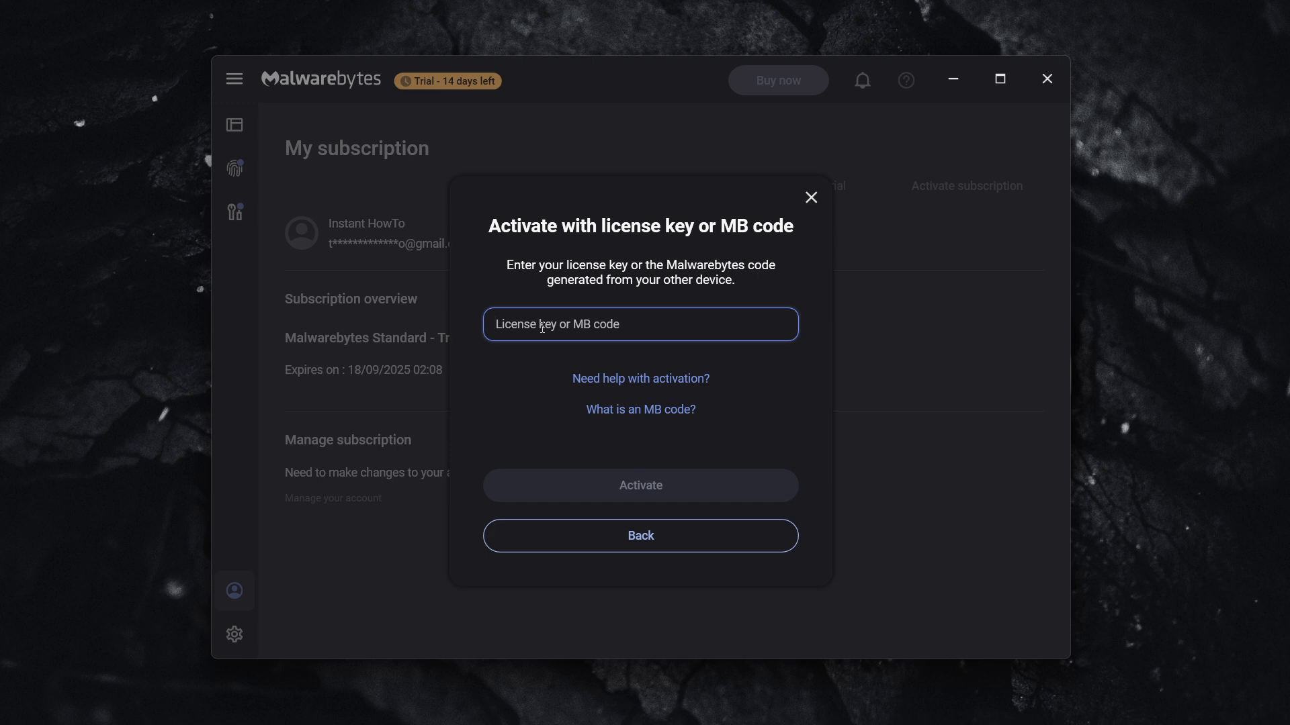
pyautogui.moveTo(802, 196)
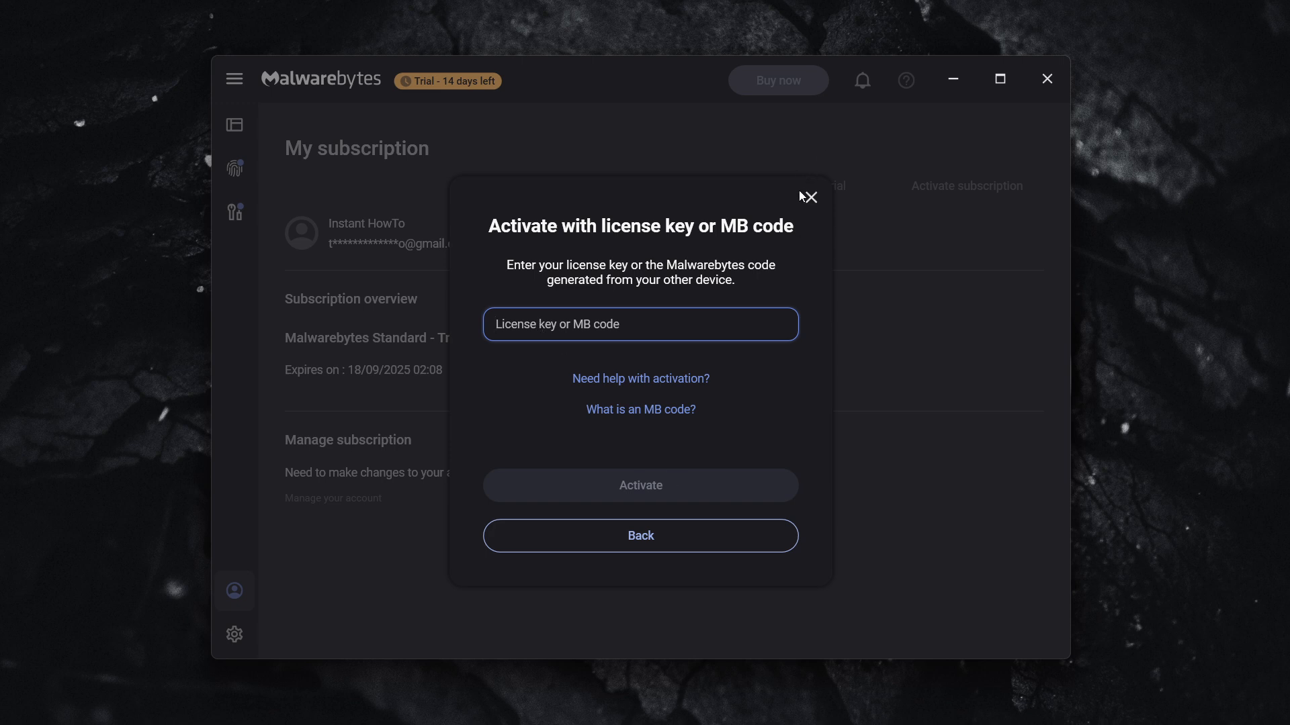
# - Close the key entry, restart activation, and dismiss the Unknown error back to the choices
pyautogui.click(807, 196)
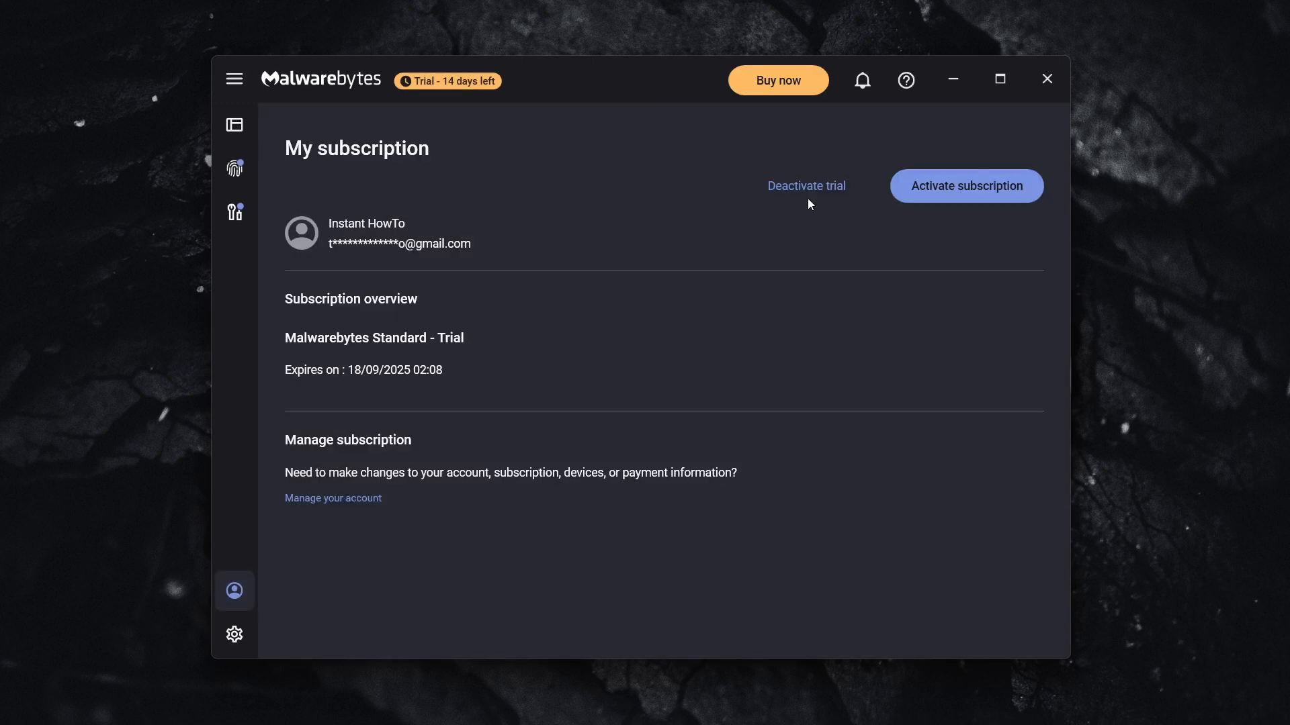
pyautogui.moveTo(953, 185)
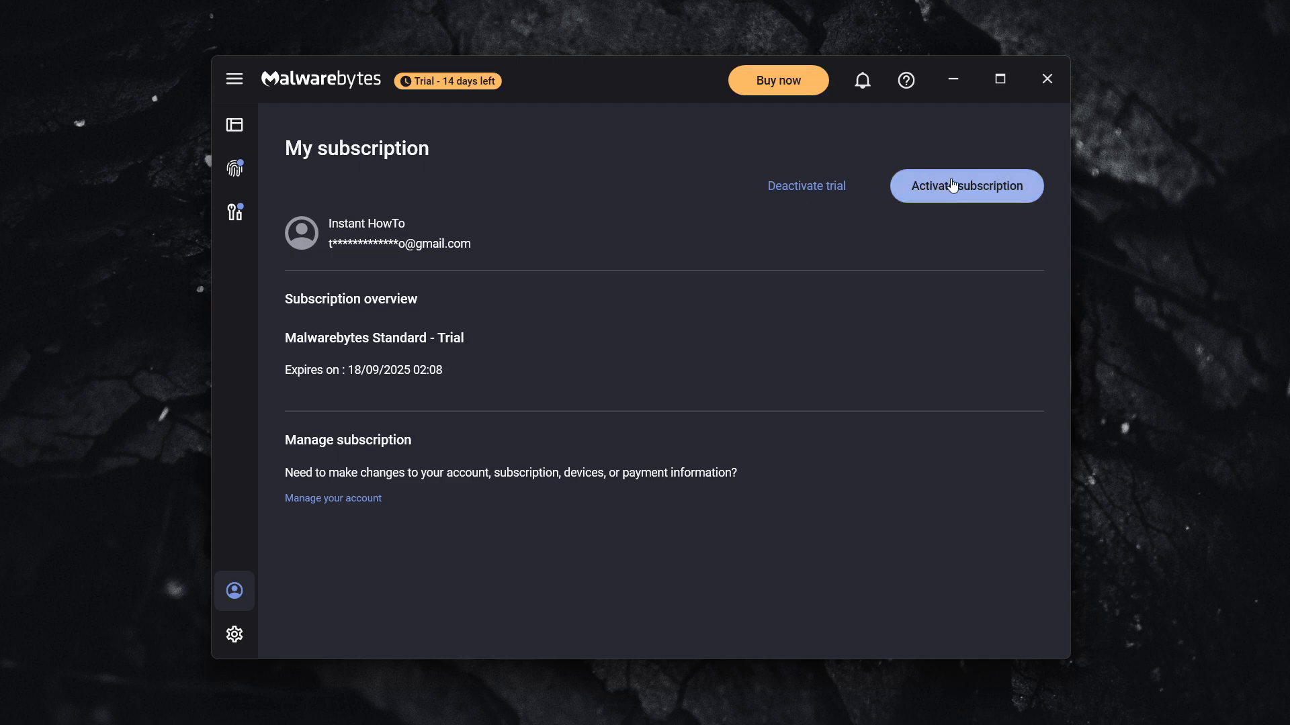
pyautogui.click(966, 185)
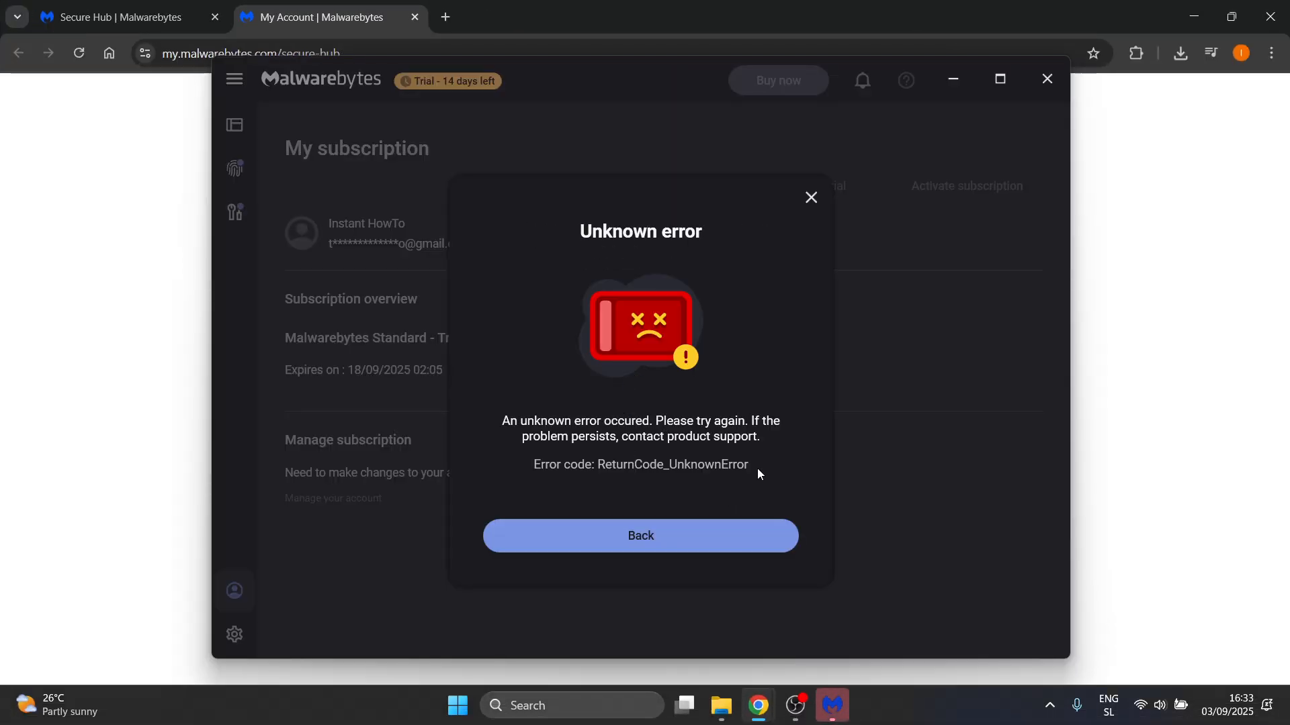
pyautogui.click(640, 536)
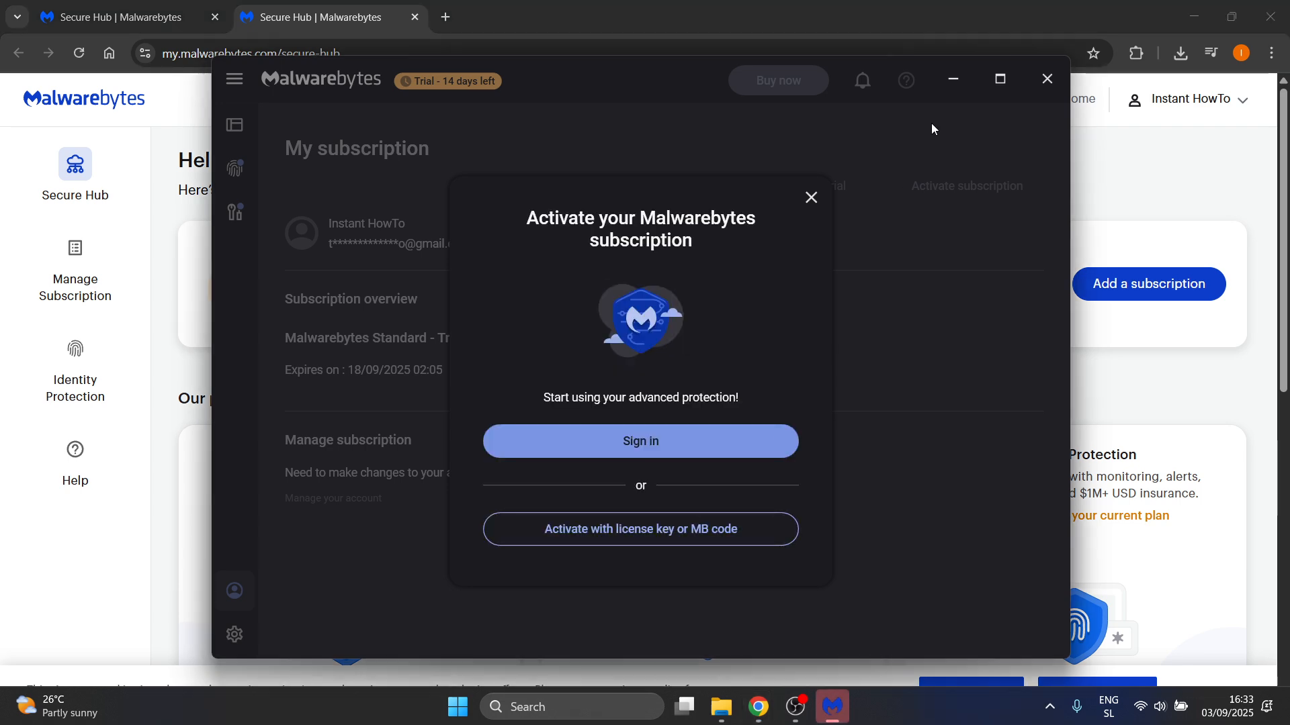
# - Bring the Secure Hub account page, reporting no active subscriptions, in front of the app
pyautogui.click(1047, 79)
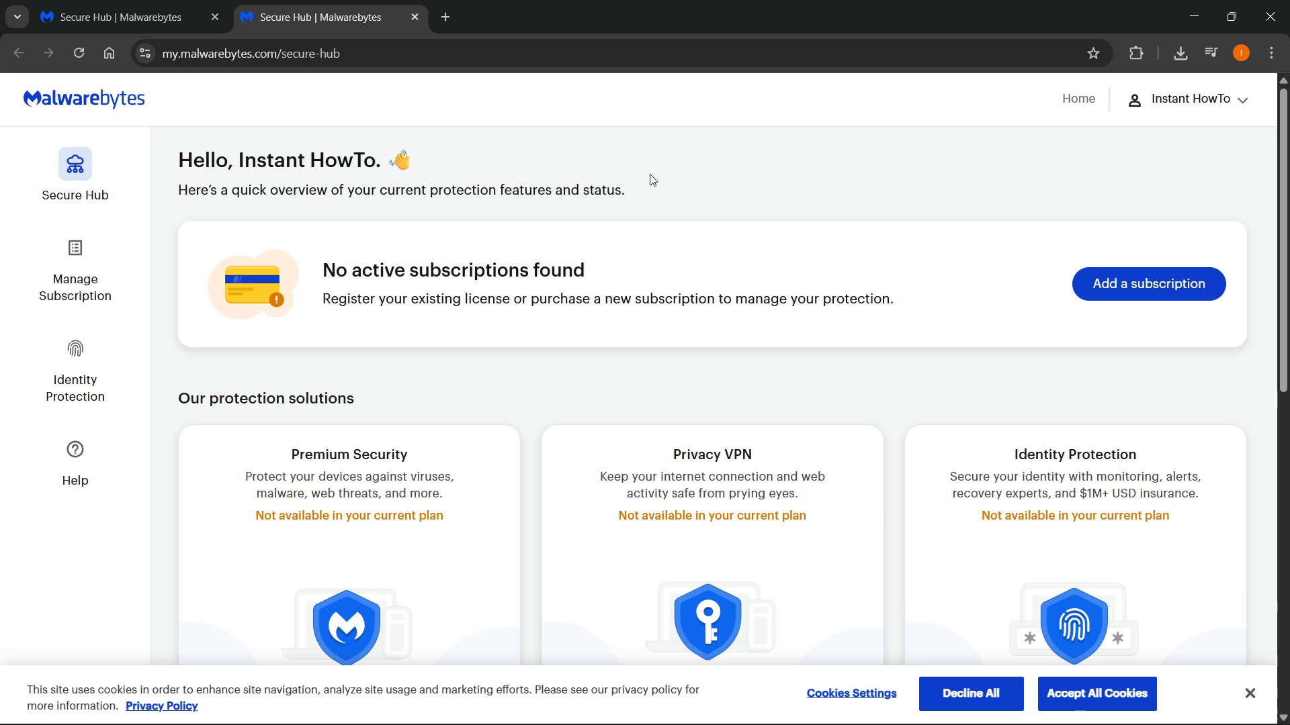
pyautogui.moveTo(460, 271)
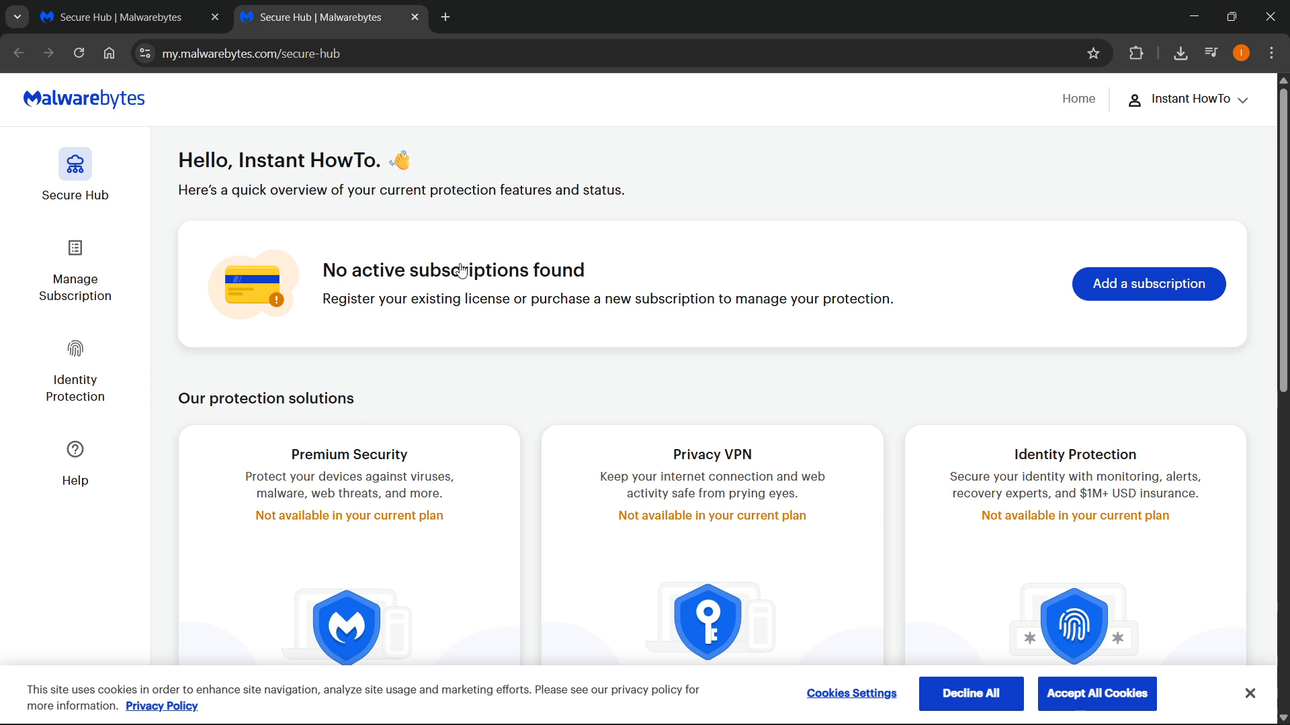
pyautogui.moveTo(388, 294)
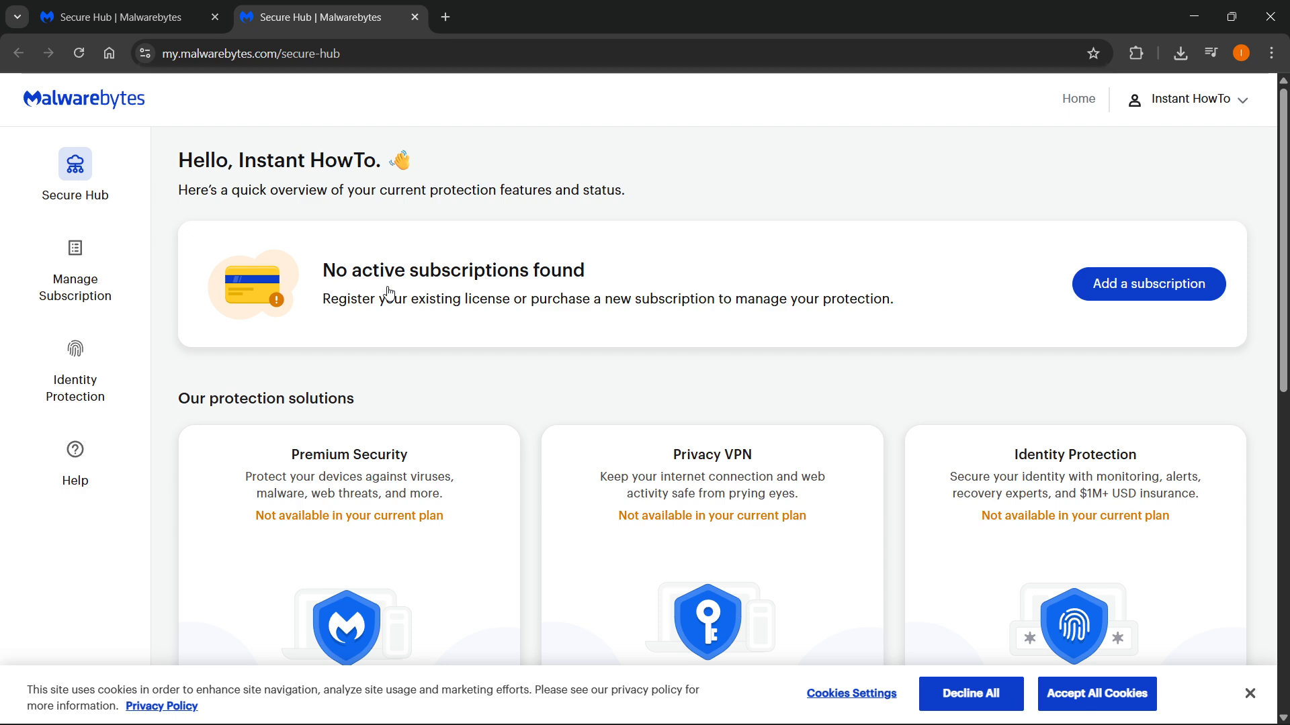
# - Add a subscription via Register a license, view the empty License Key form, then go back
pyautogui.click(1147, 283)
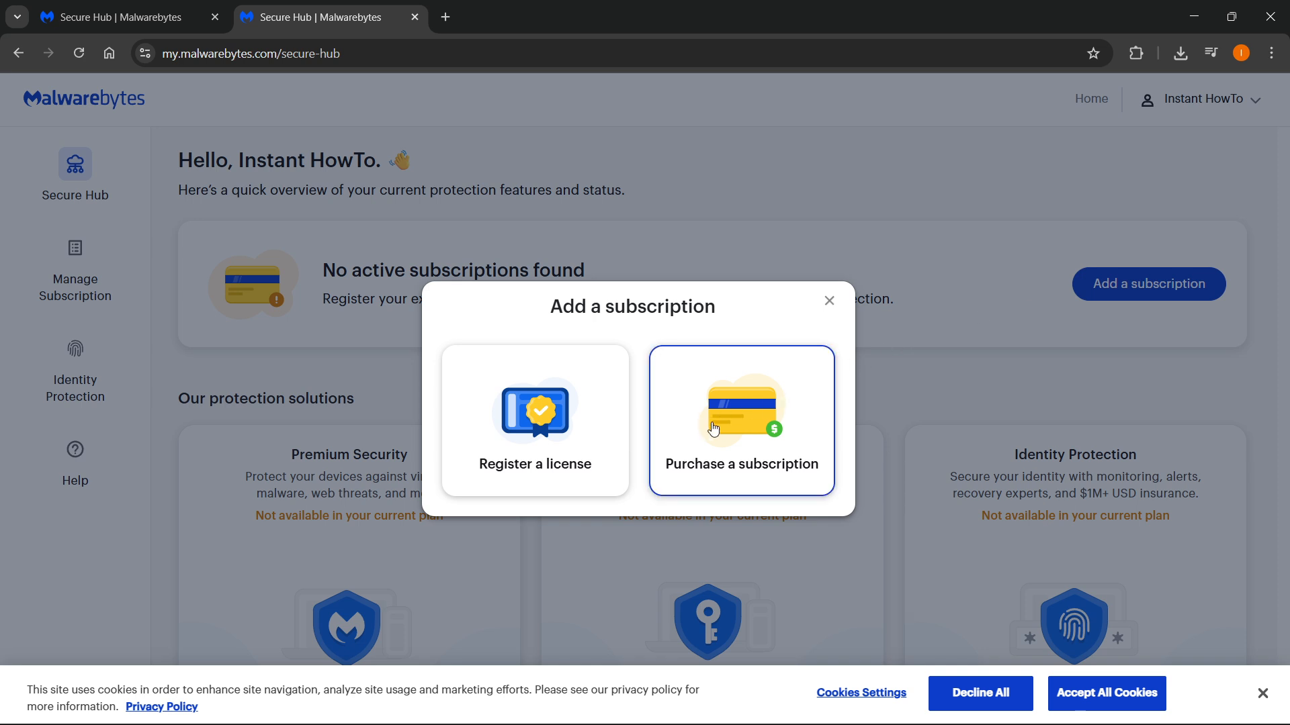
pyautogui.moveTo(536, 463)
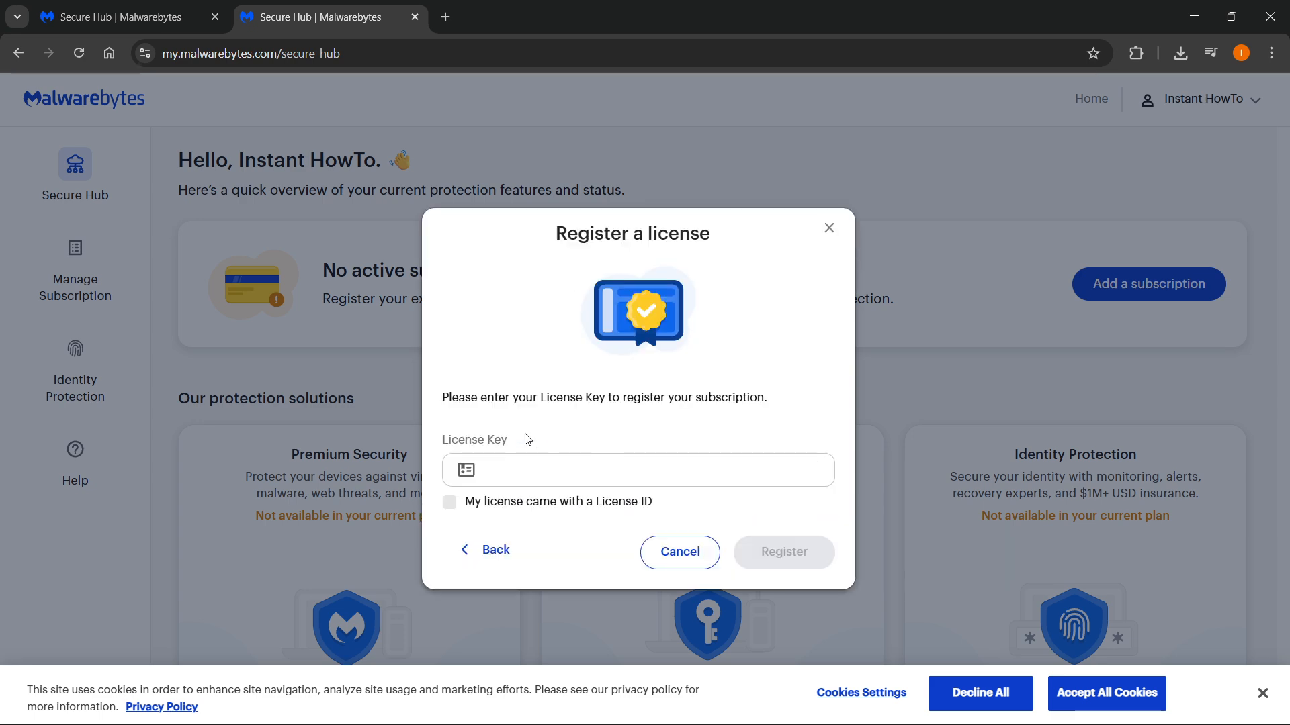
pyautogui.moveTo(550, 493)
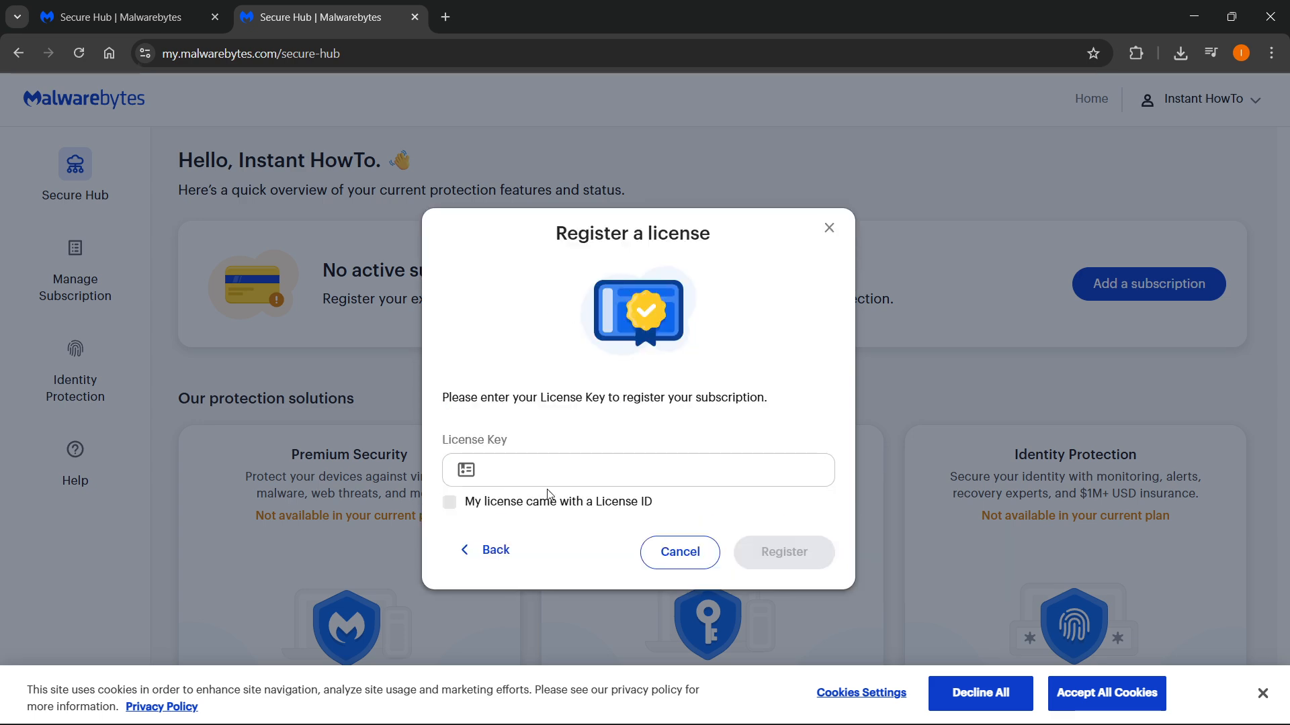
pyautogui.moveTo(794, 552)
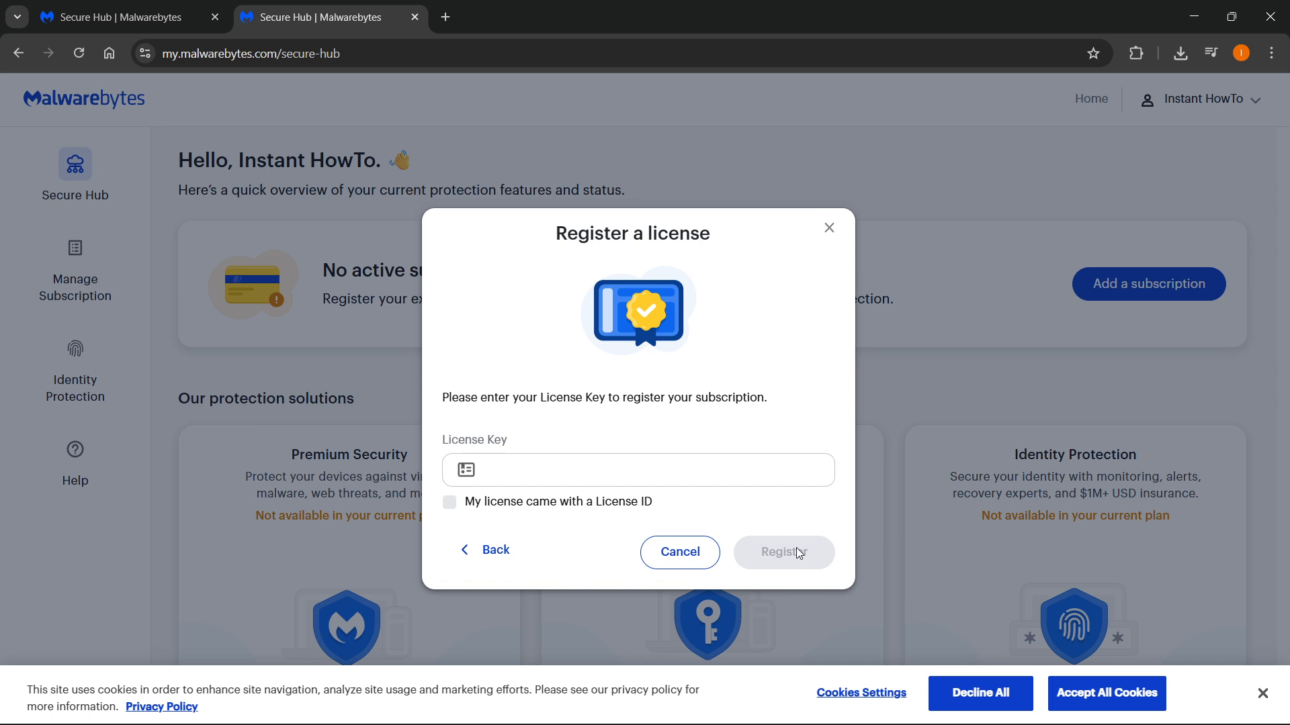
pyautogui.moveTo(468, 554)
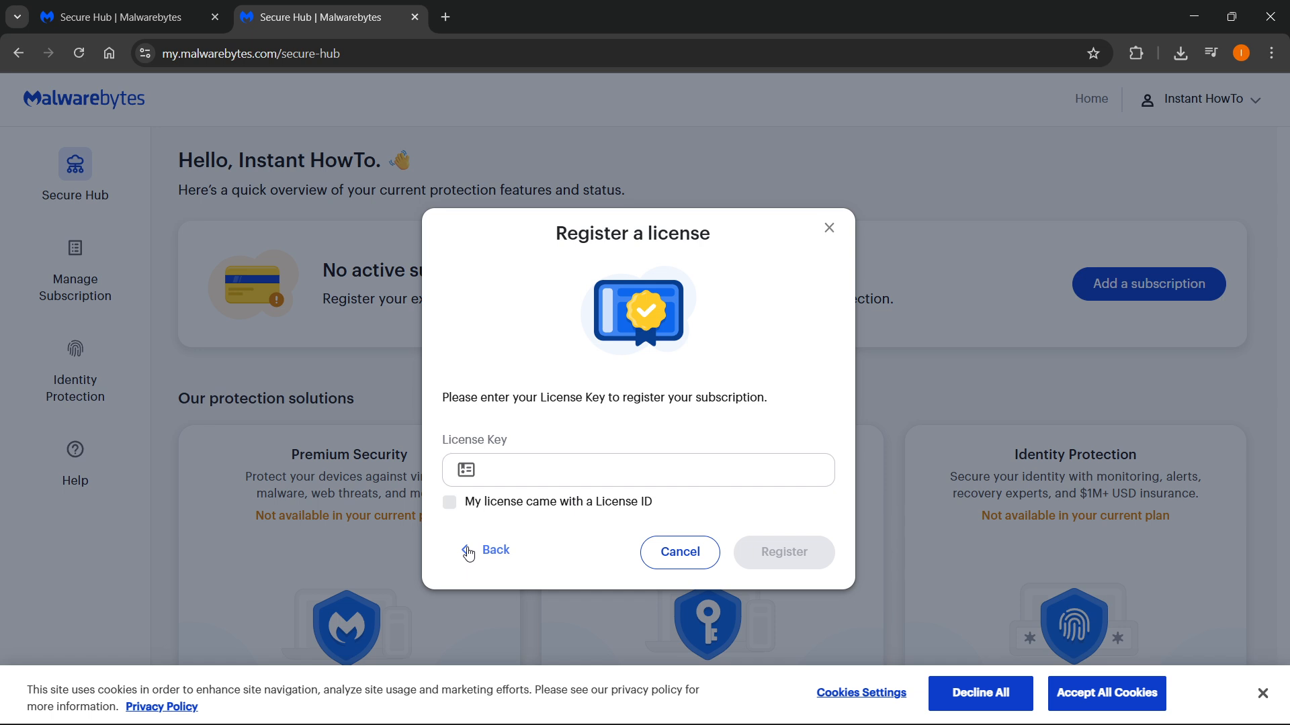
pyautogui.click(494, 549)
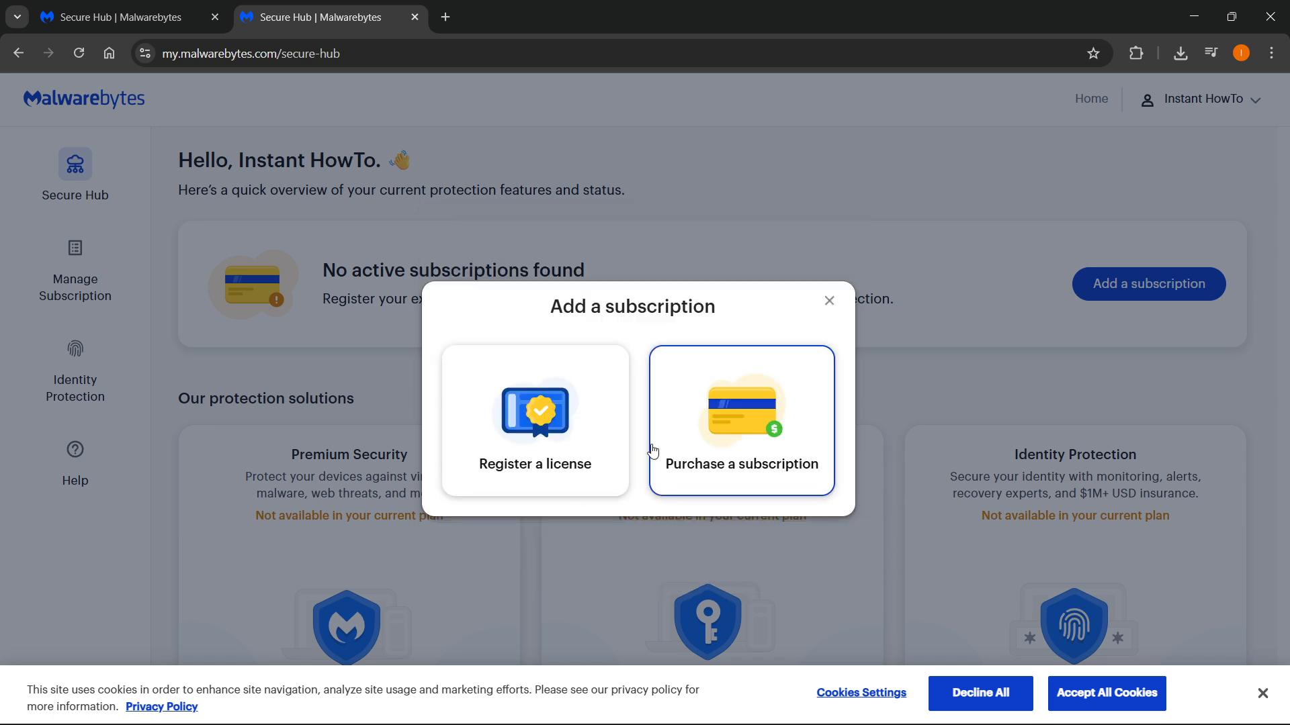
# - Purchase a subscription to reach the pricing page, then switch from Personal to Teams plans
pyautogui.click(739, 419)
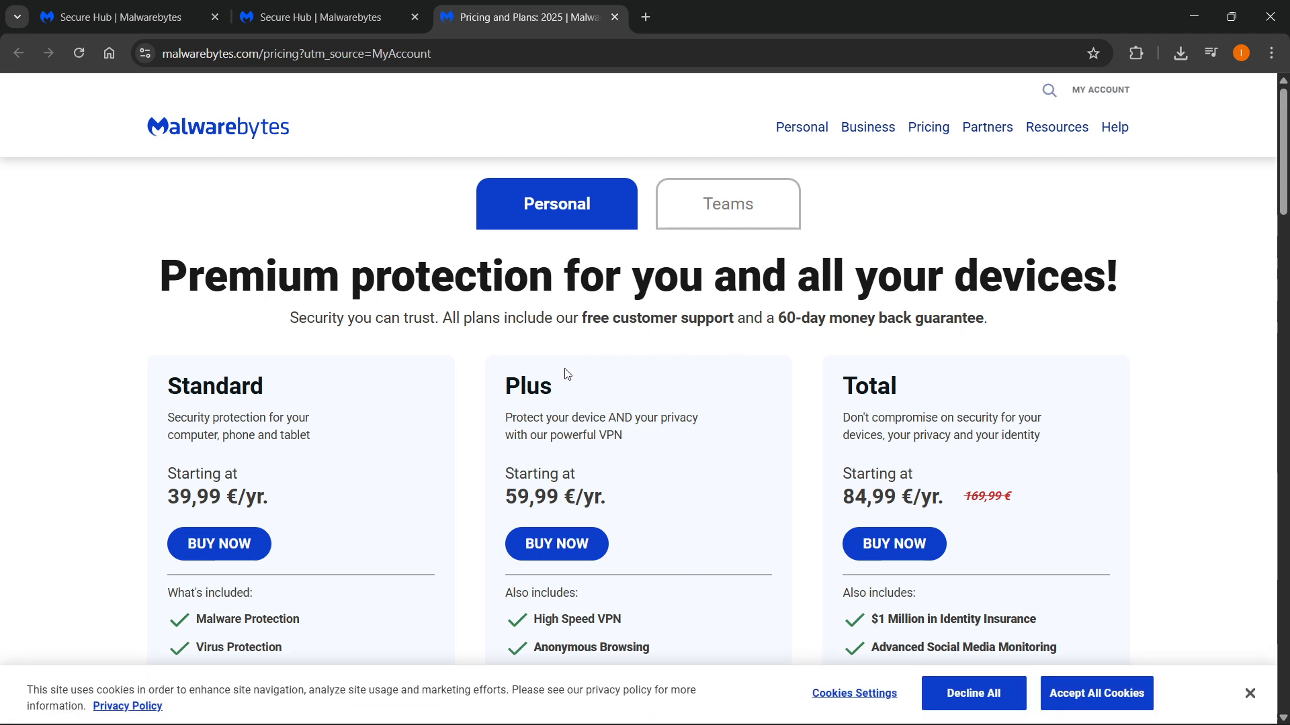
pyautogui.scroll(-3)
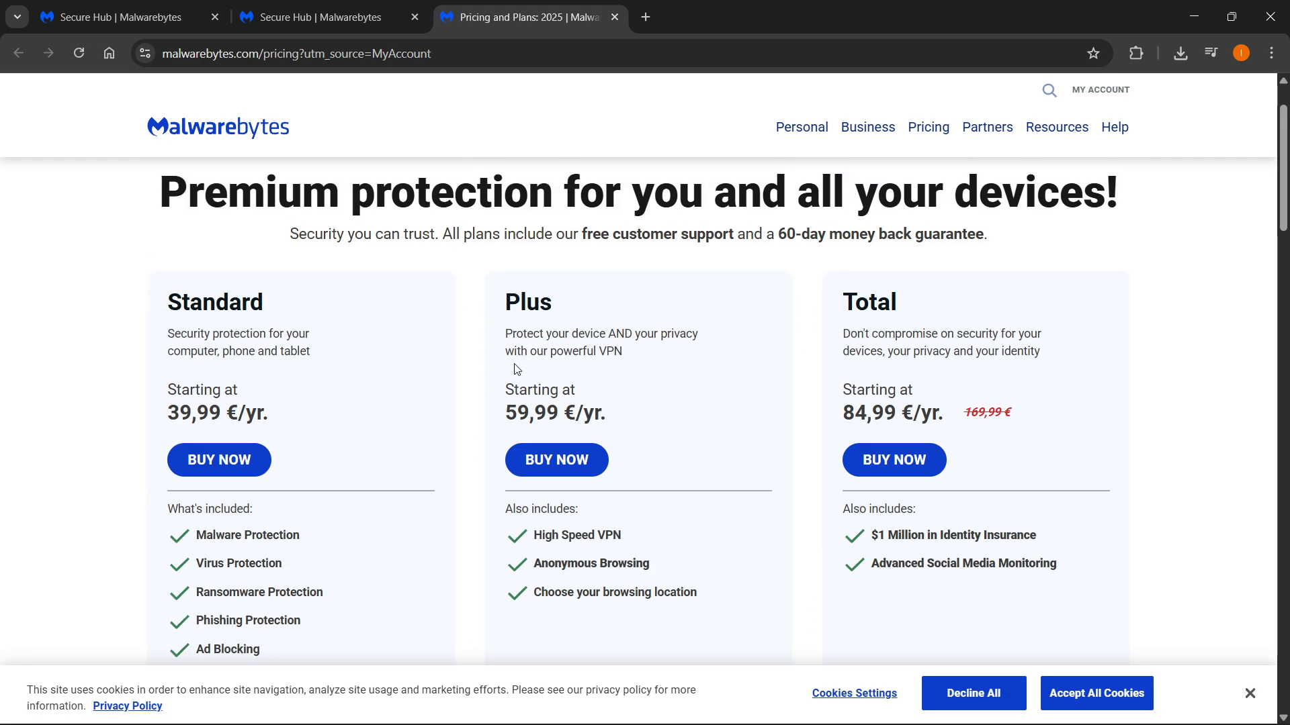
pyautogui.scroll(3)
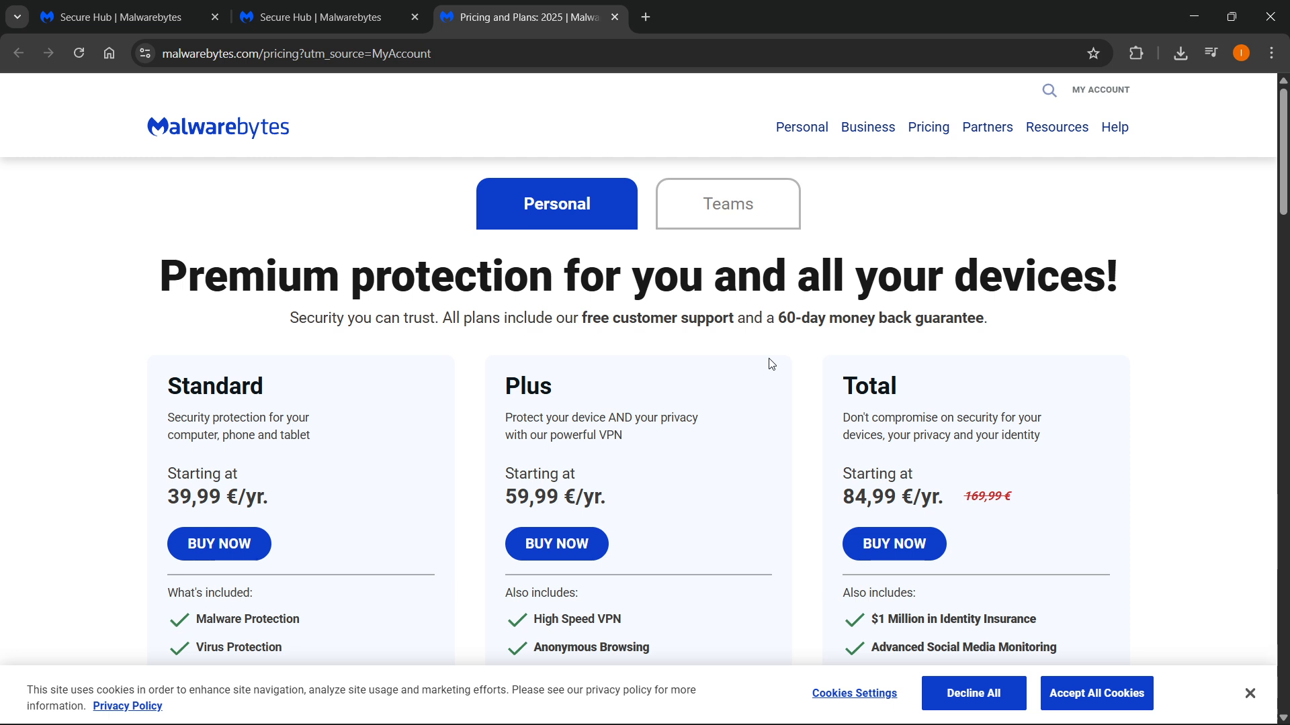
pyautogui.moveTo(689, 315)
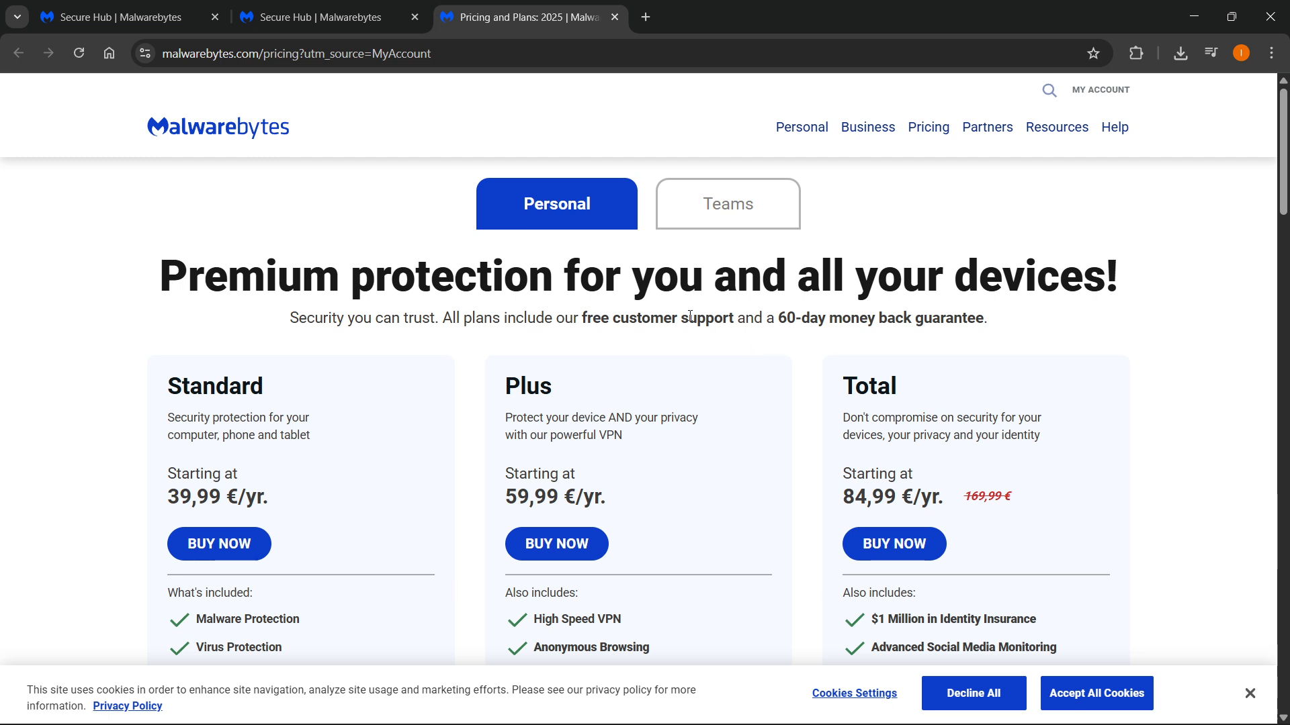
pyautogui.click(726, 204)
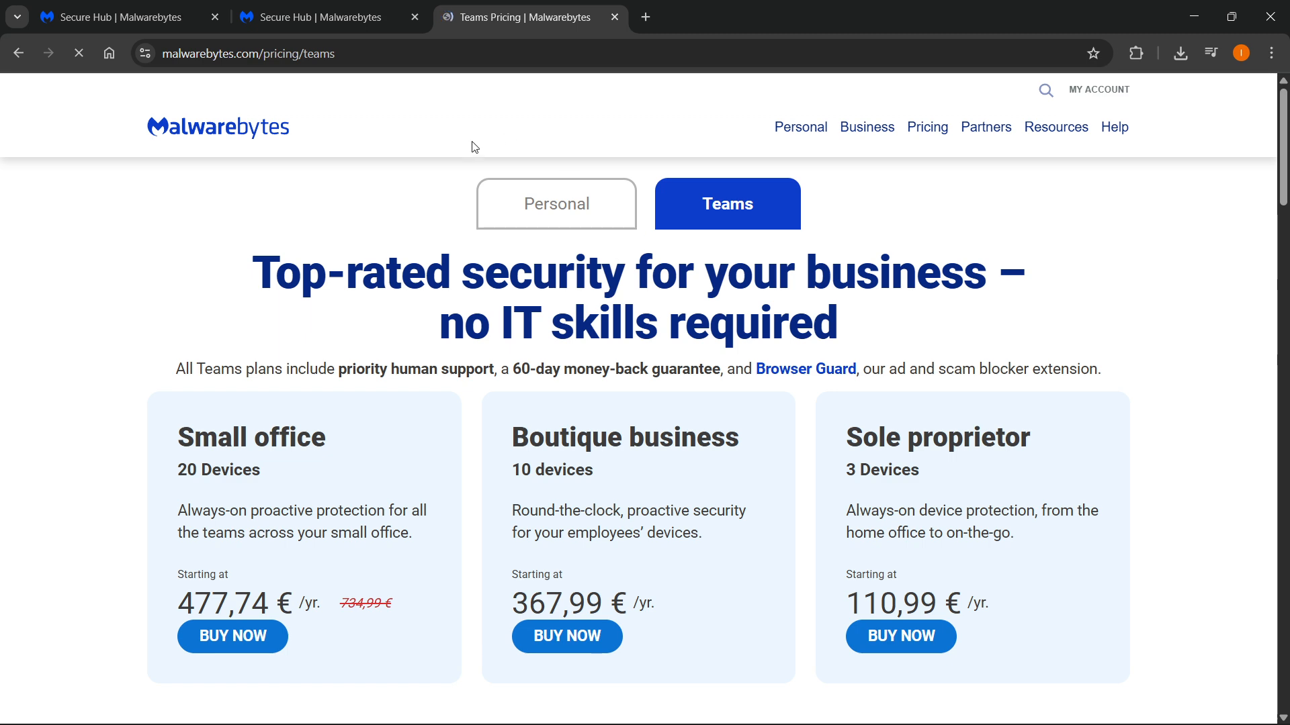